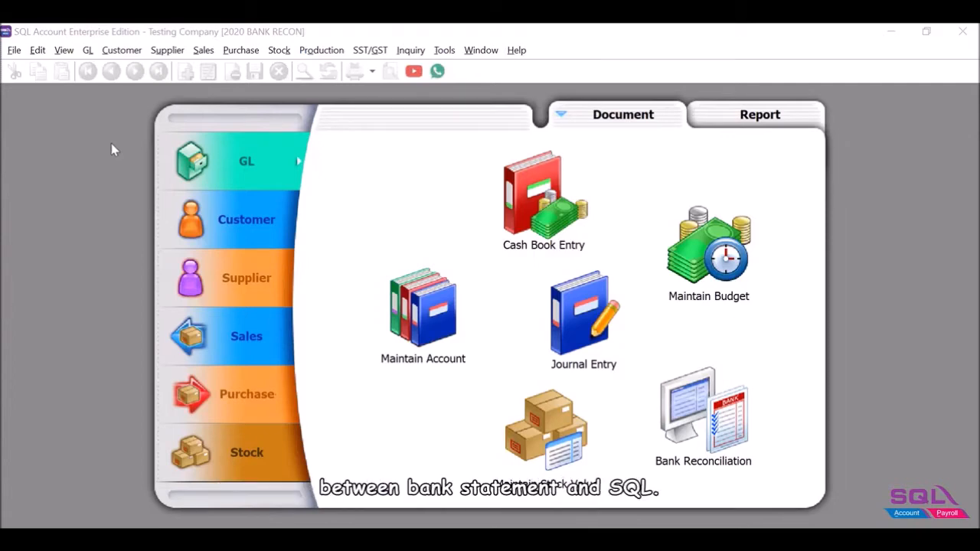
Open Reconcile Bank Transactions from the GL menu's Bank Reconciliation entry
left_click(85, 49)
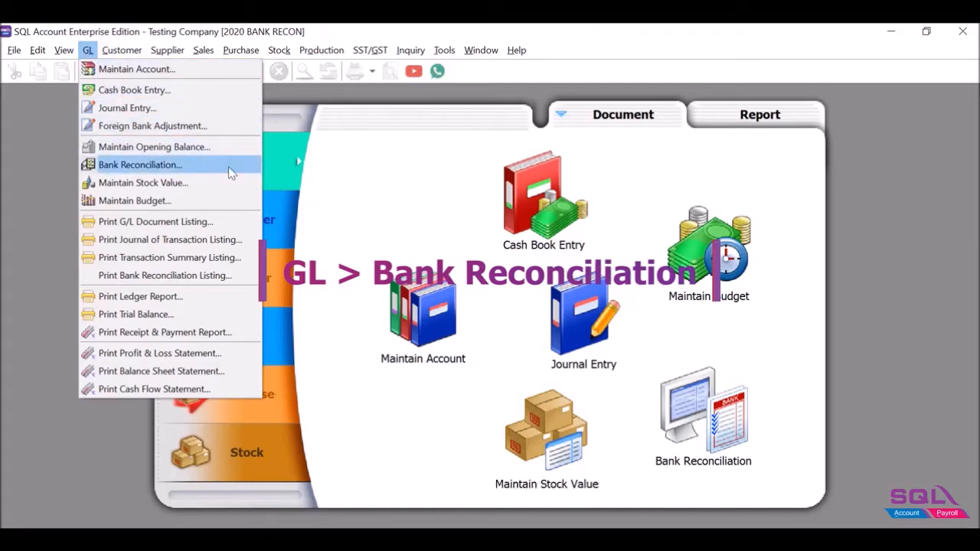
left_click(140, 165)
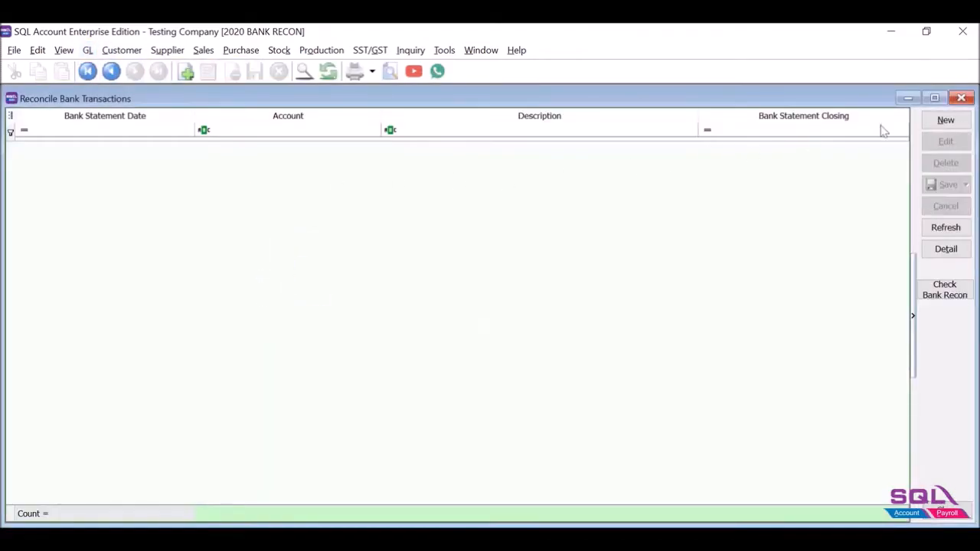
Start a new reconciliation for 310-001 showing 01/10/2020–30/11/2020 transactions and begin loading a statement
left_click(946, 120)
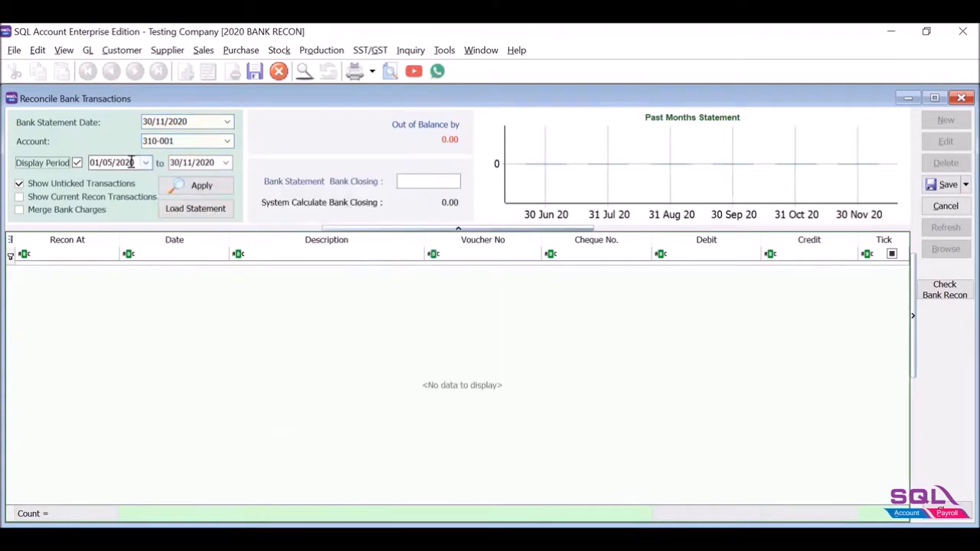
left_click(115, 162)
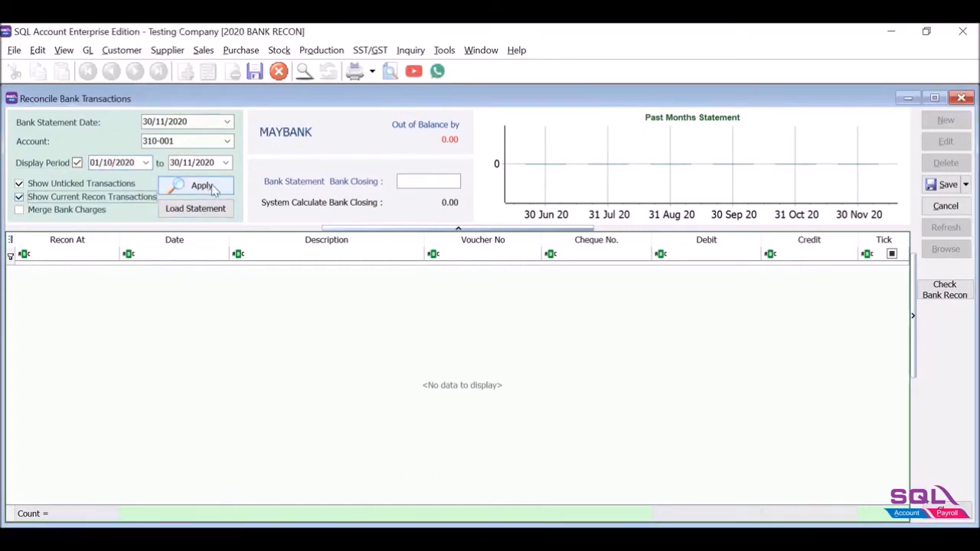
left_click(202, 185)
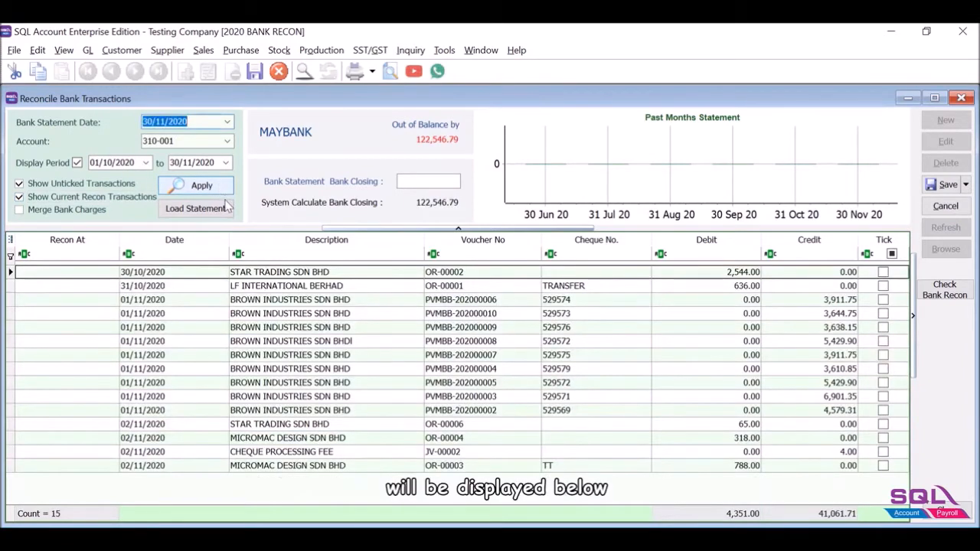
left_click(196, 208)
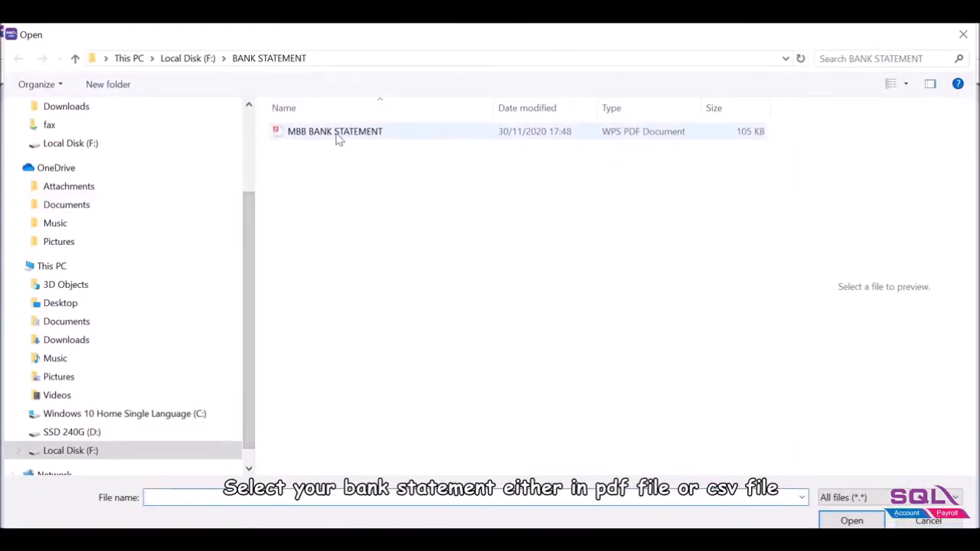
Load the MBB BANK STATEMENT file as a Maybank statement, leaving 6,533.94 out of balance
left_click(334, 132)
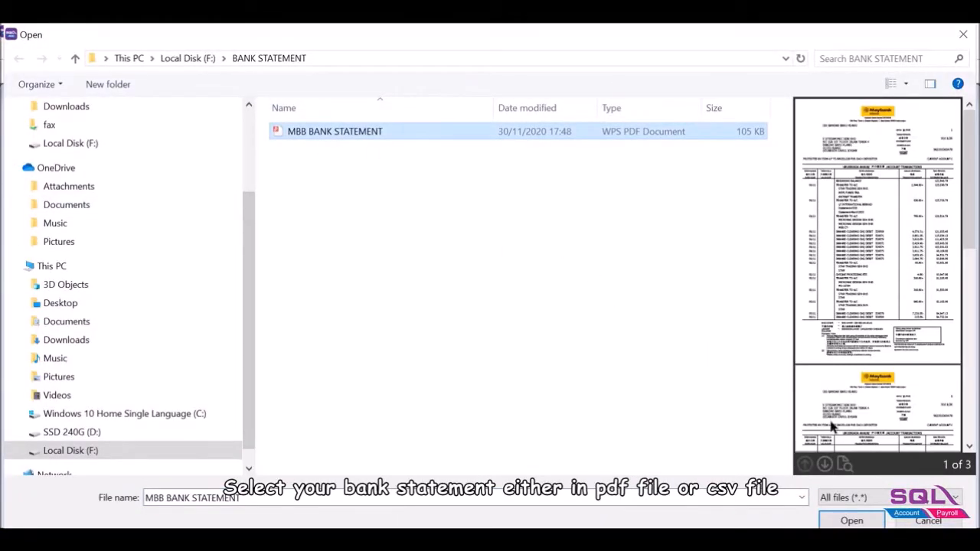
left_click(851, 520)
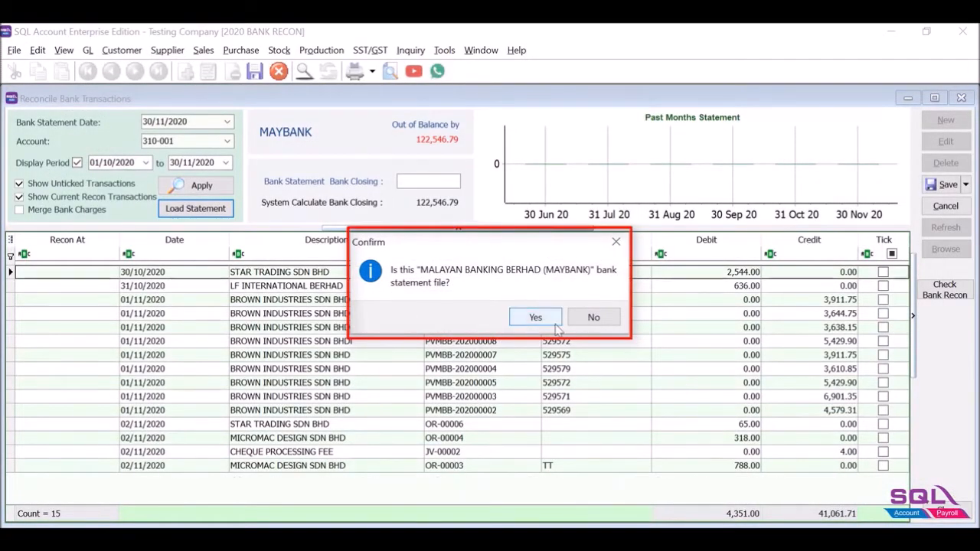
left_click(536, 317)
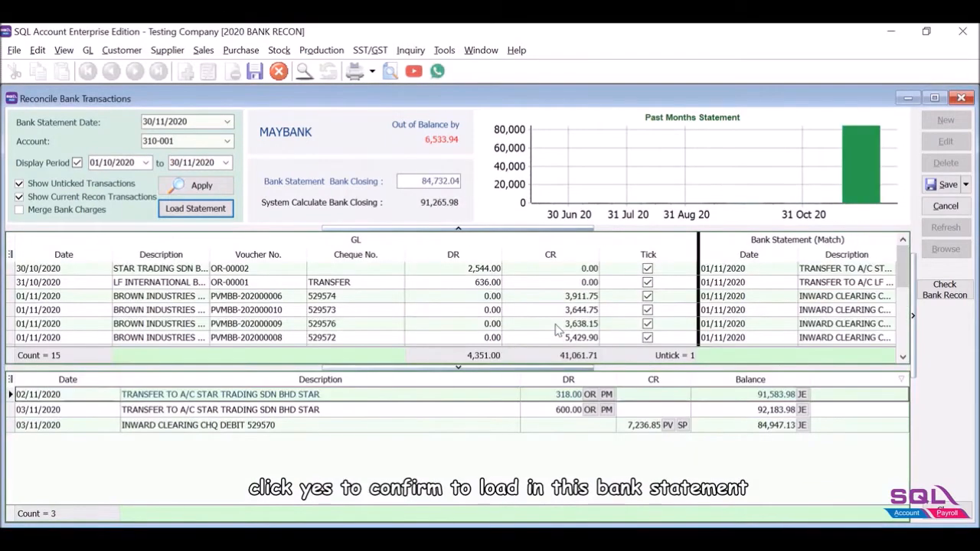
Open the duplicate 5,429.90 Brown Industries payment for cheque 529572 from the transaction list
left_click(196, 209)
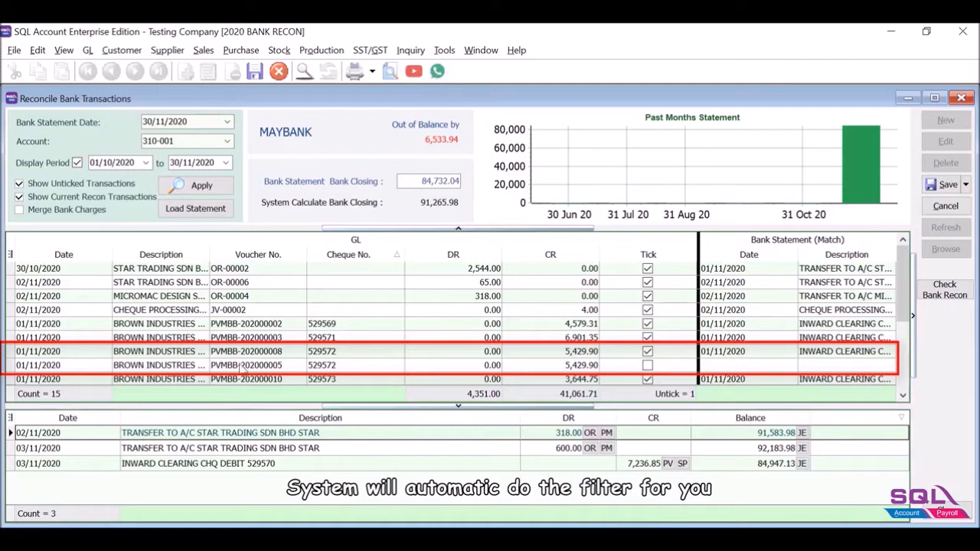
double_click(245, 364)
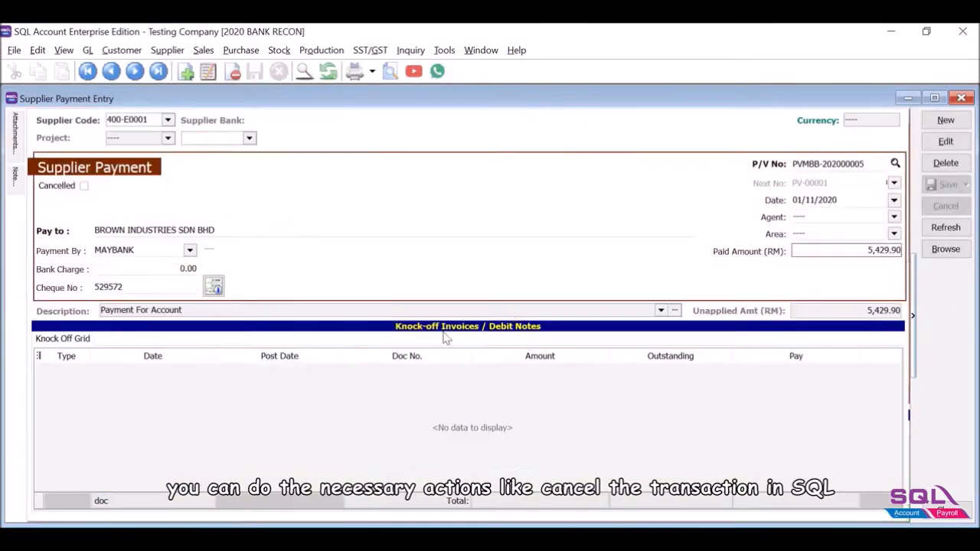
Cancel the duplicate 5,429.90 supplier payment so the reconciliation lists 14 transactions
left_click(84, 185)
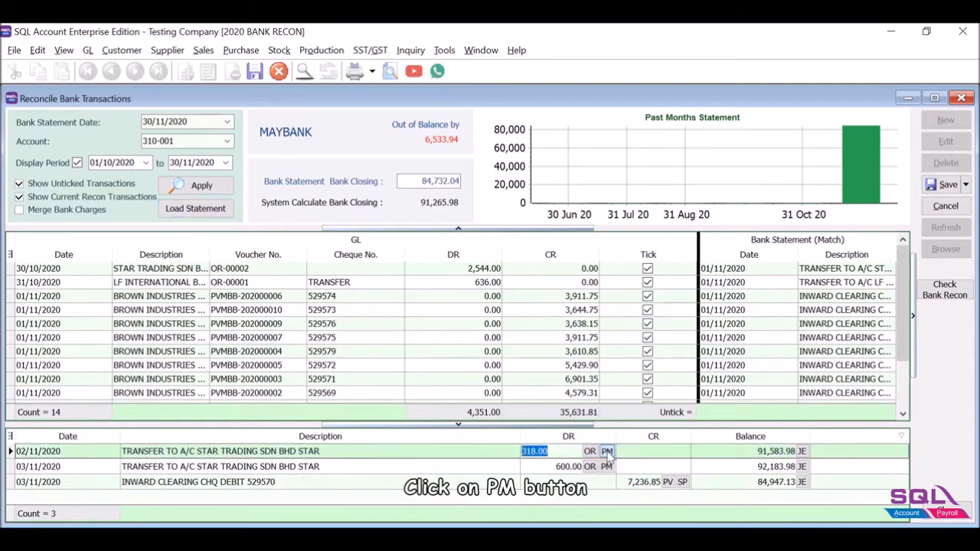
Record the 318.00 statement line as a customer payment from STAR TRADING SDN BHD
left_click(606, 451)
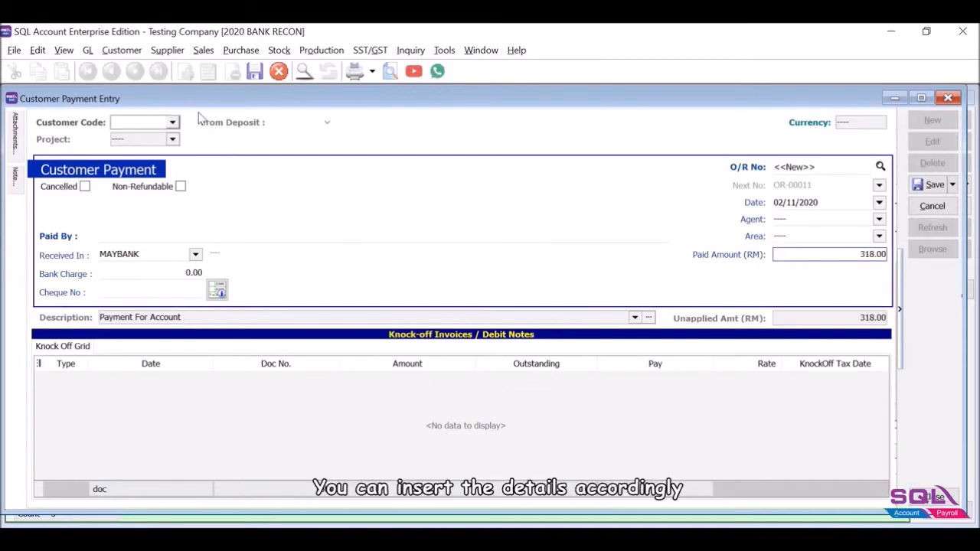
left_click(172, 122)
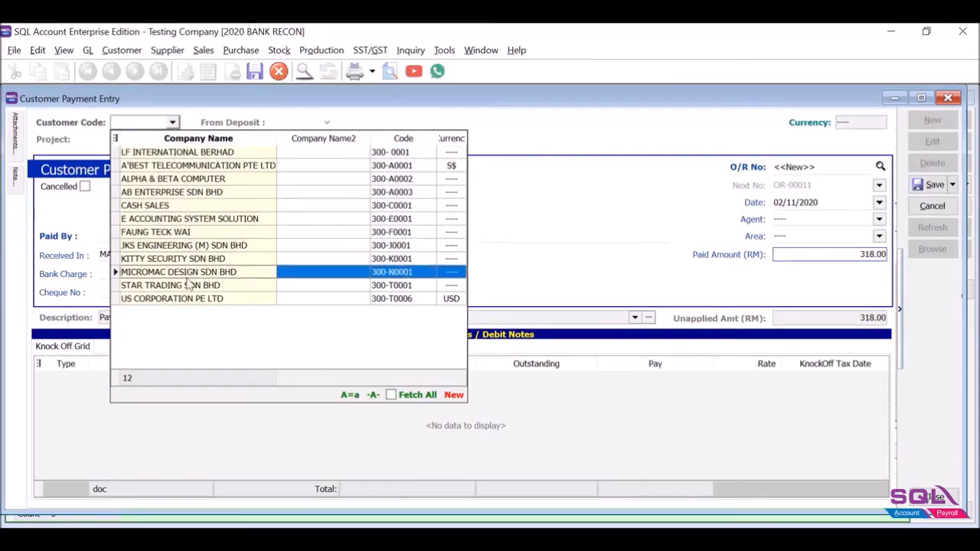
left_click(168, 285)
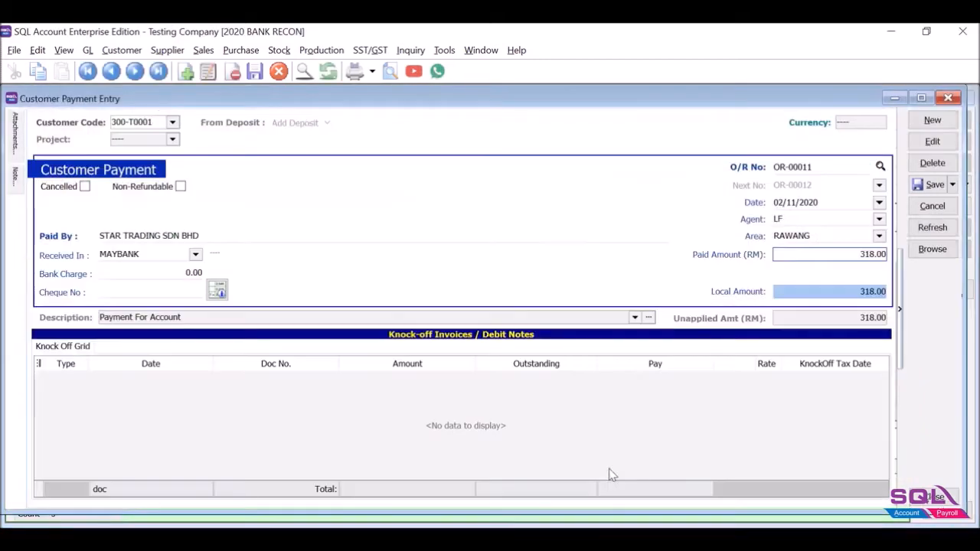
left_click(931, 119)
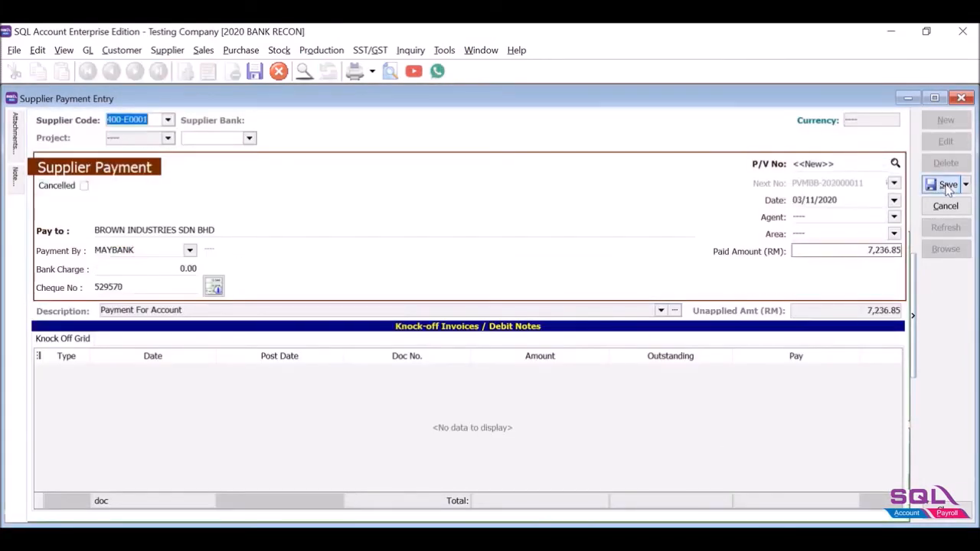
Save the 7,236.85 Brown Industries payment and the reconciliation at 0.00 out of balance
left_click(940, 184)
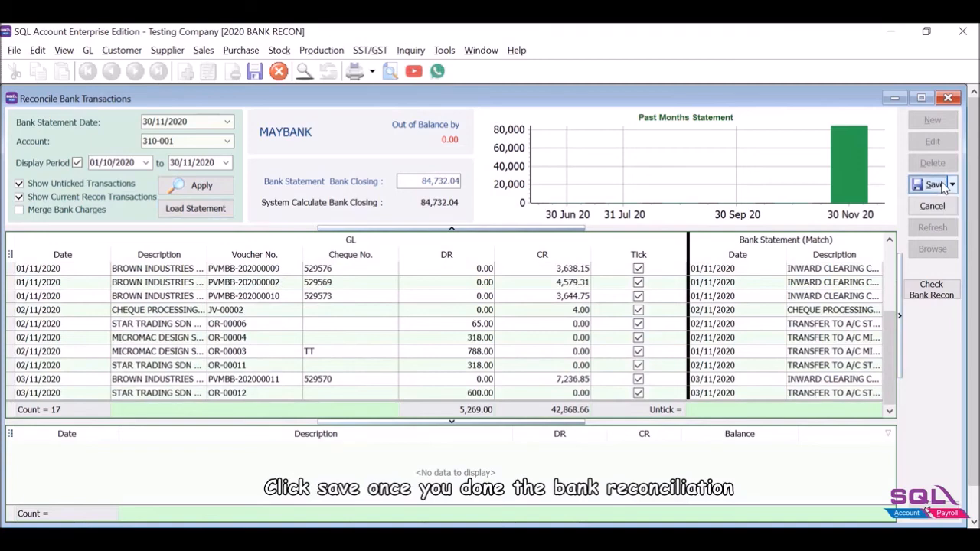
left_click(928, 184)
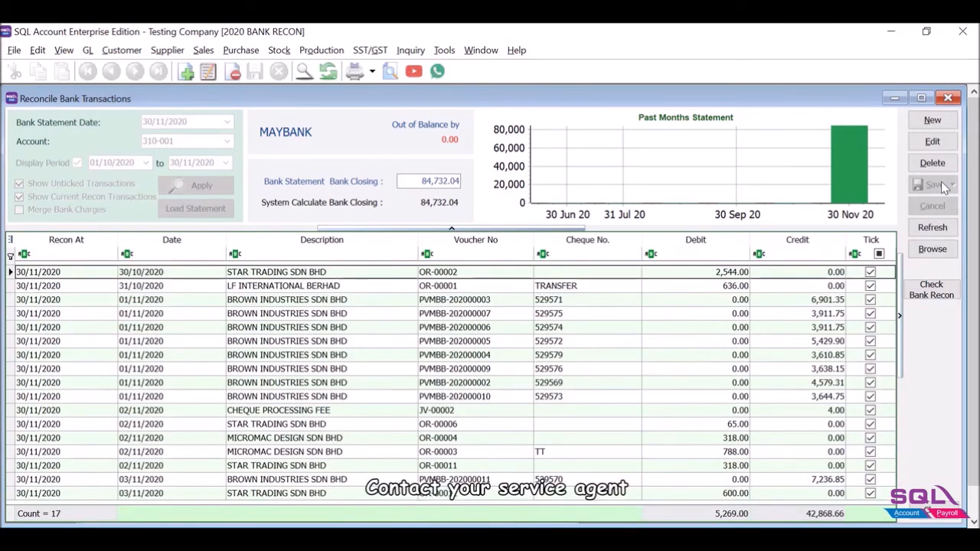